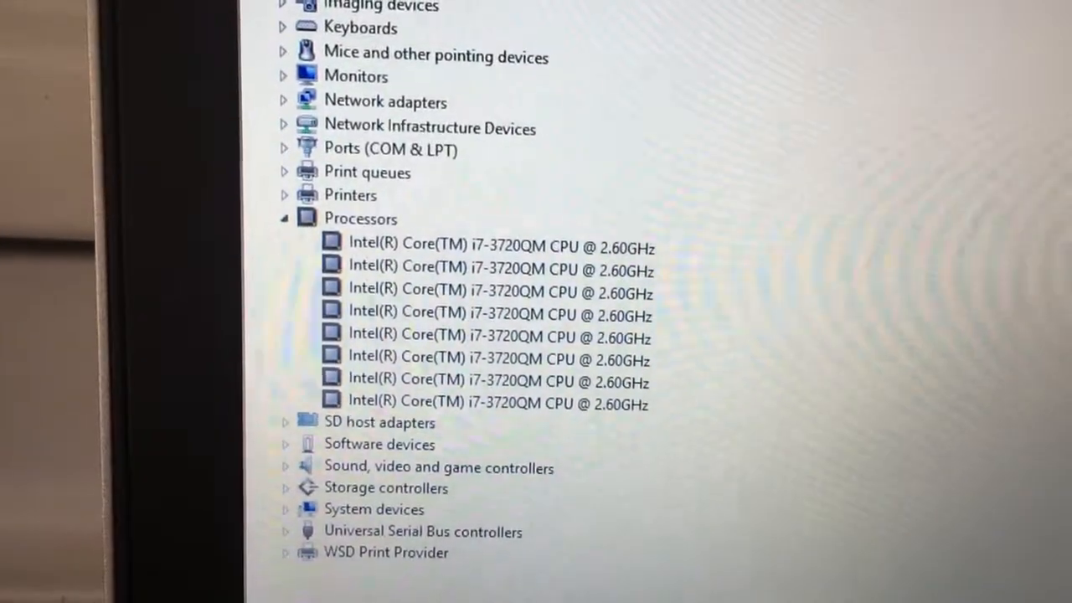
# Review the Processors, Display adapters and Disk drives entries: i7-3720QM, HD Graphics 4000, two drives
pyautogui.scroll(-3)
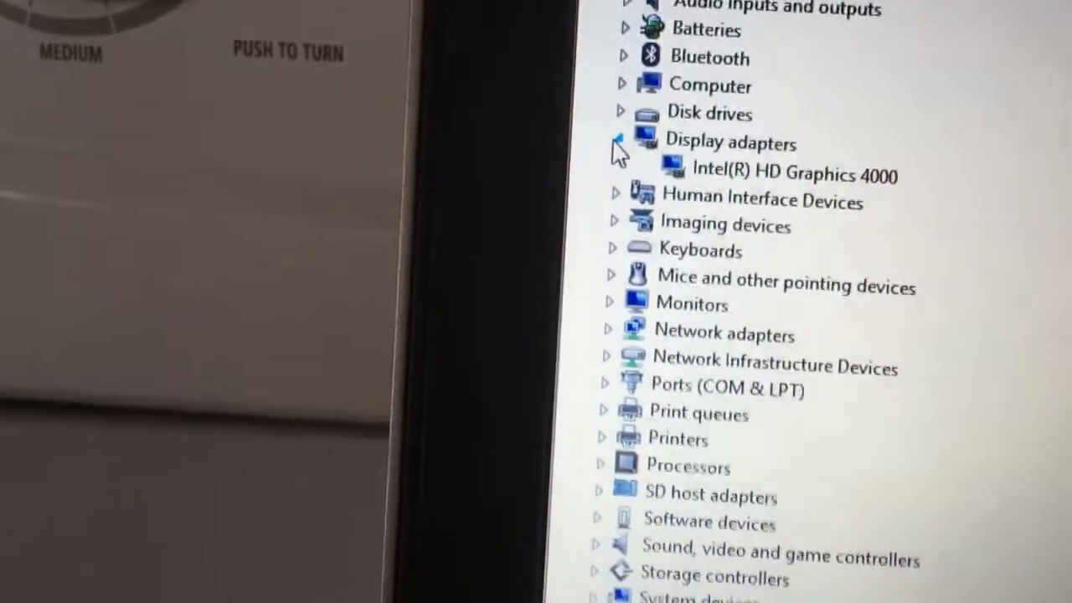
pyautogui.scroll(-3)
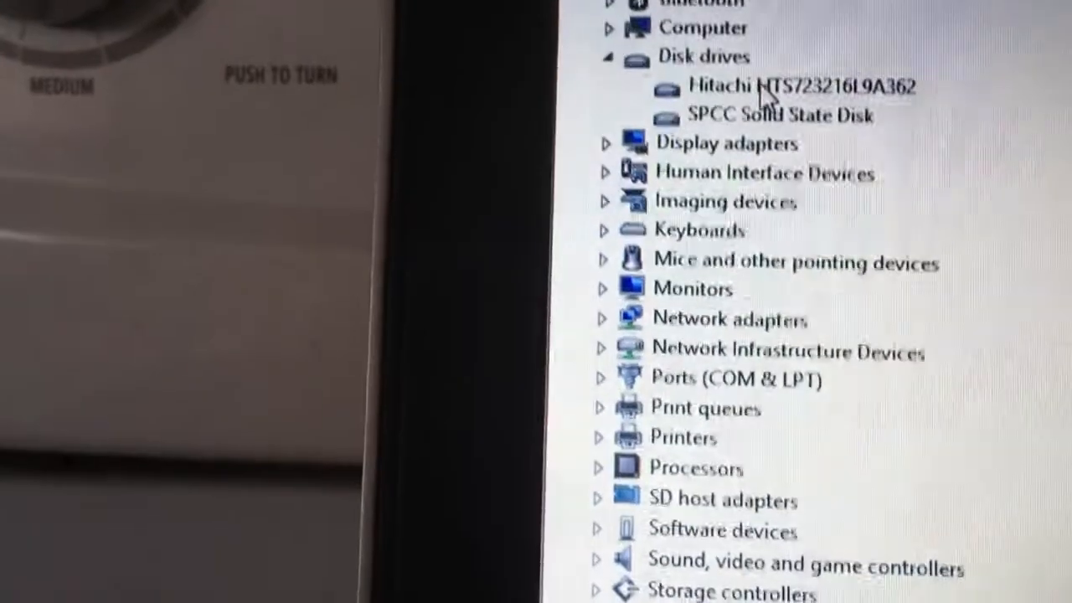
pyautogui.click(760, 114)
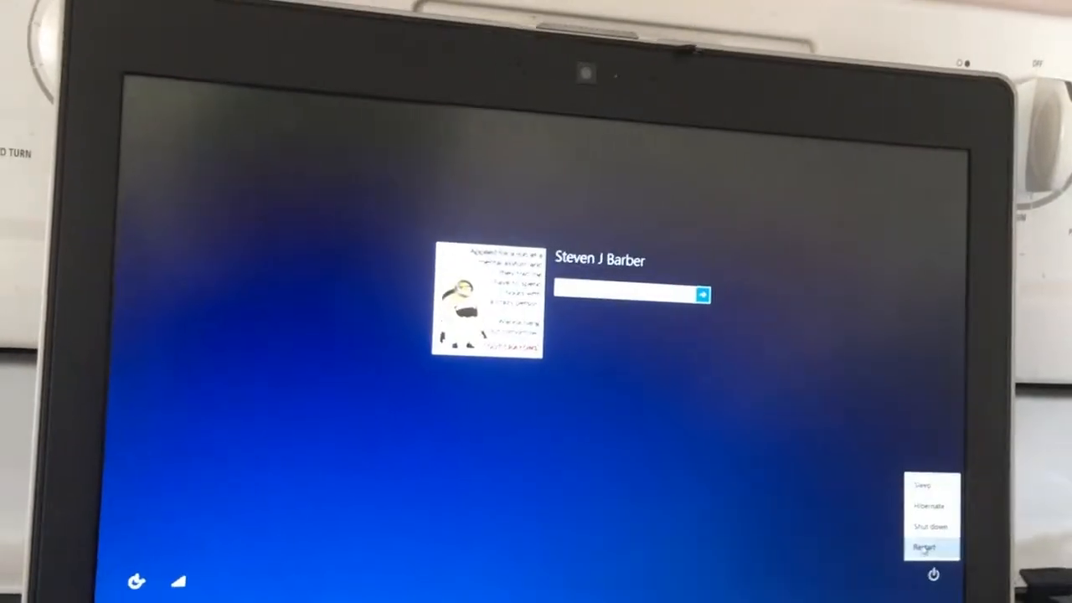
# Shut the laptop down via the power icon on the Windows 8.1 sign-in screen
pyautogui.click(927, 526)
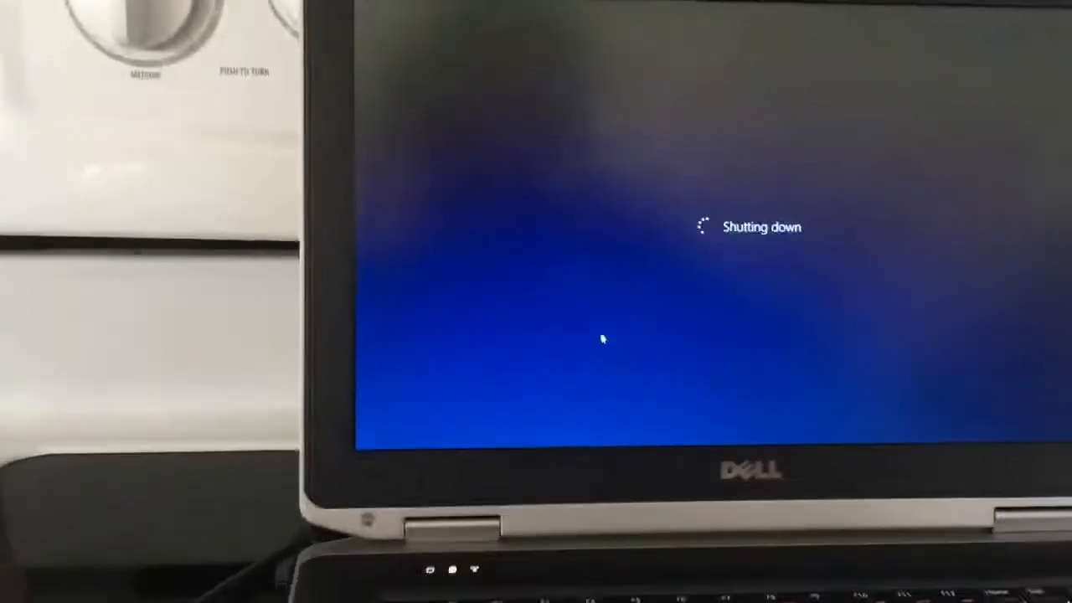